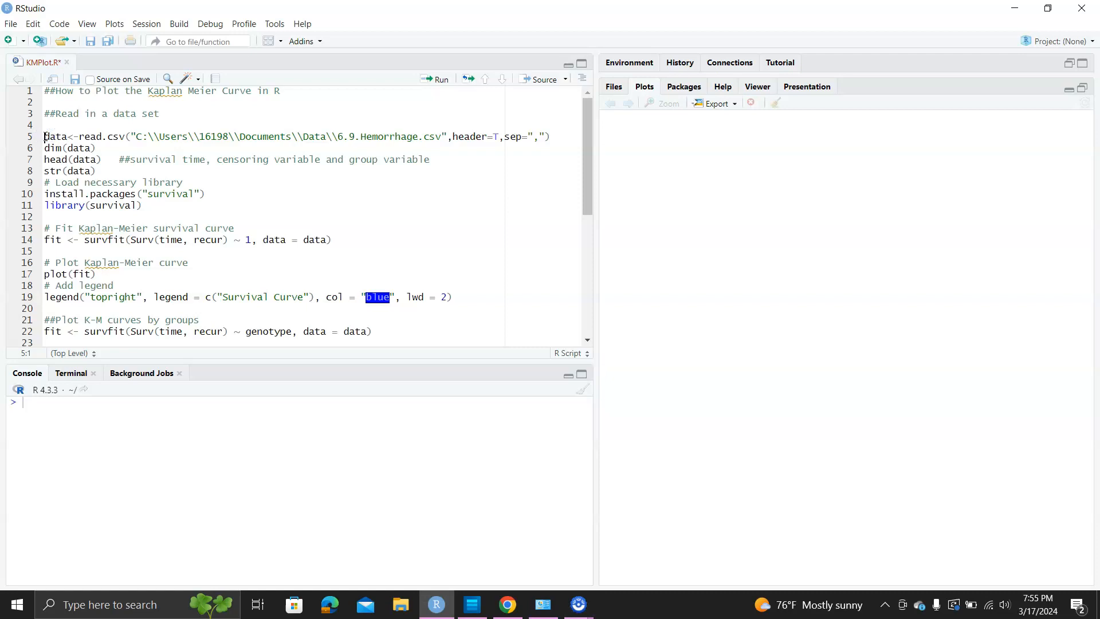
Run the script from read.csv through the single-curve survfit(~ 1) Kaplan-Meier fit.
click(434, 79)
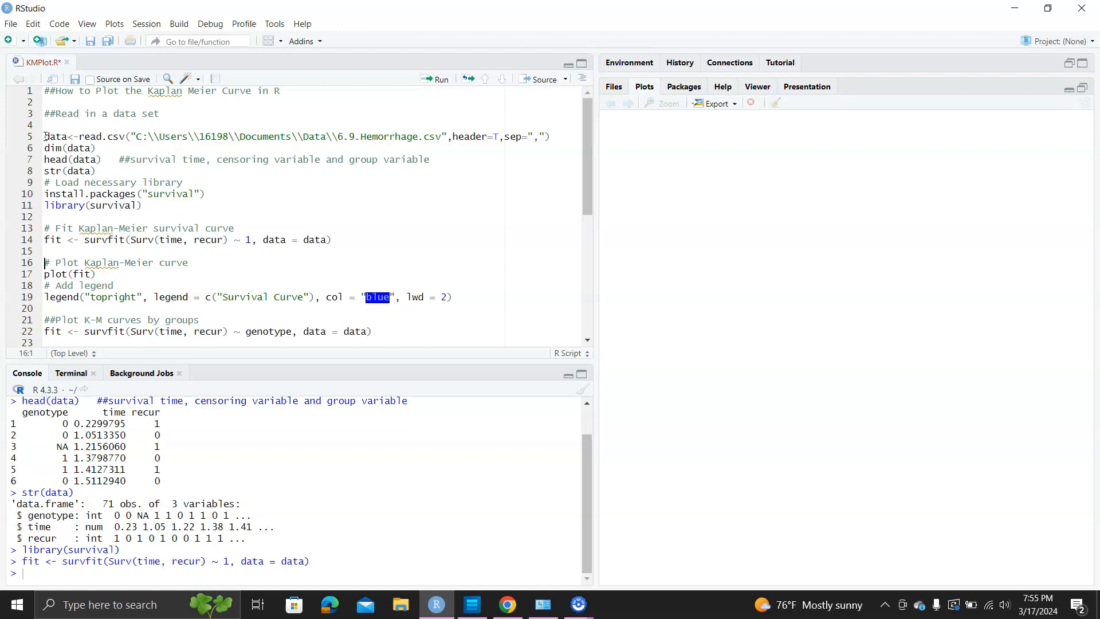
Plot the single Kaplan-Meier fit with confidence bands and a top-right 'Survival Curve' legend.
click(45, 274)
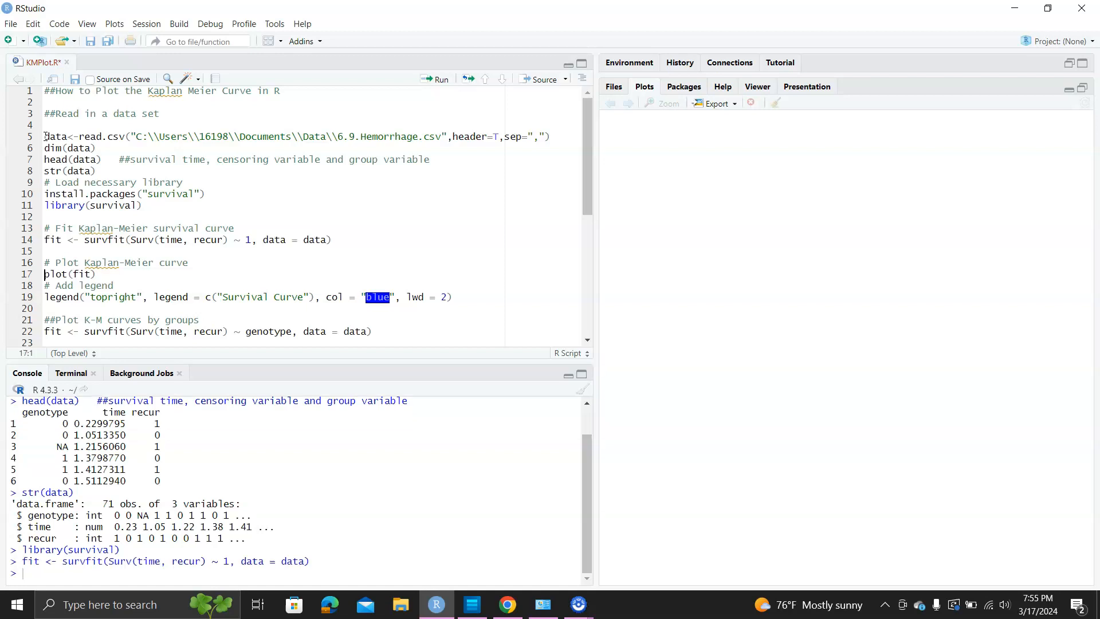
click(435, 79)
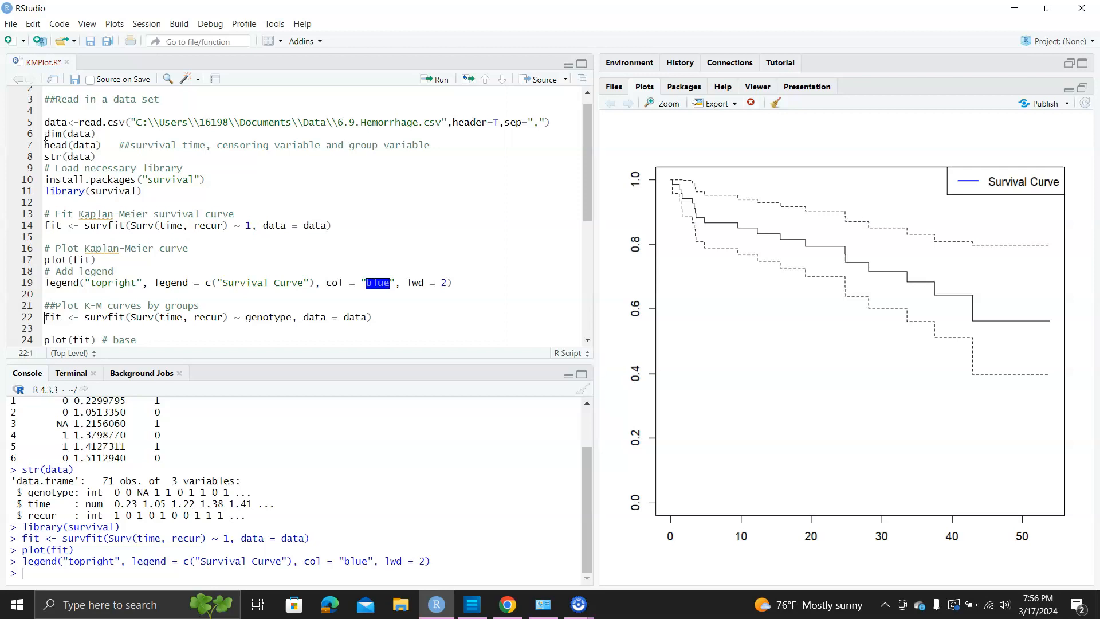
Fit survival by genotype and plot orange and purple dashed curves with confidence intervals.
click(435, 78)
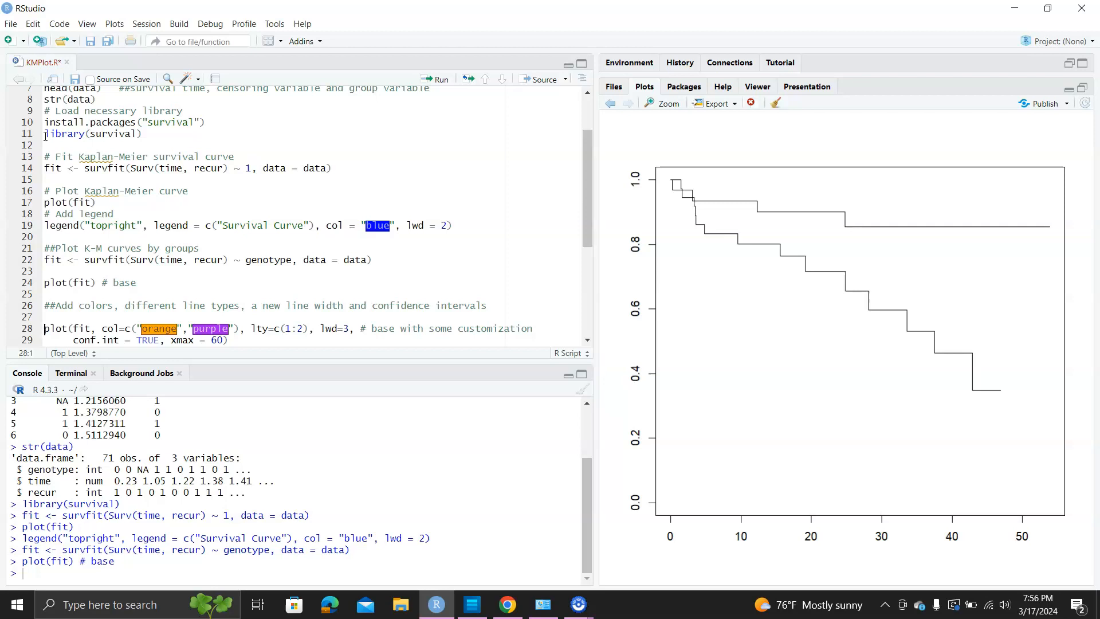
click(435, 78)
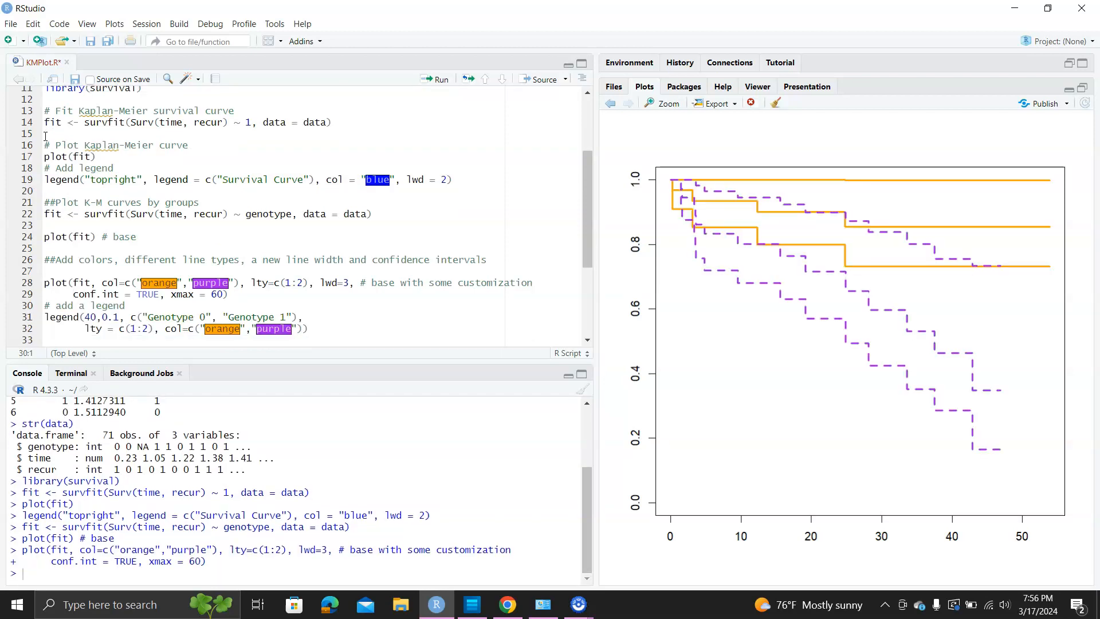